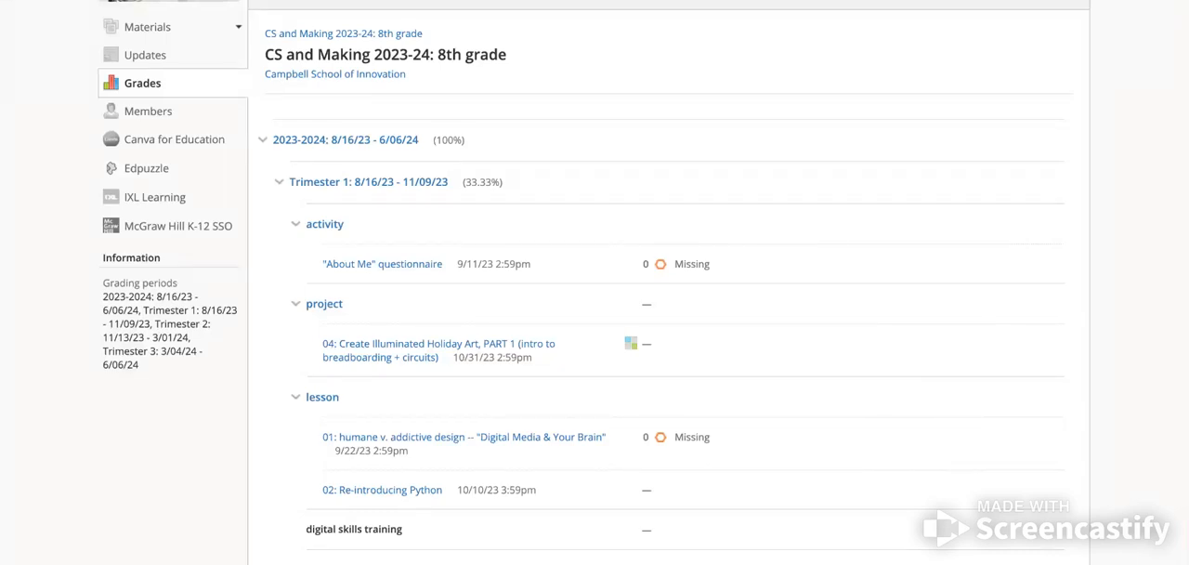
mouse_move(671, 136)
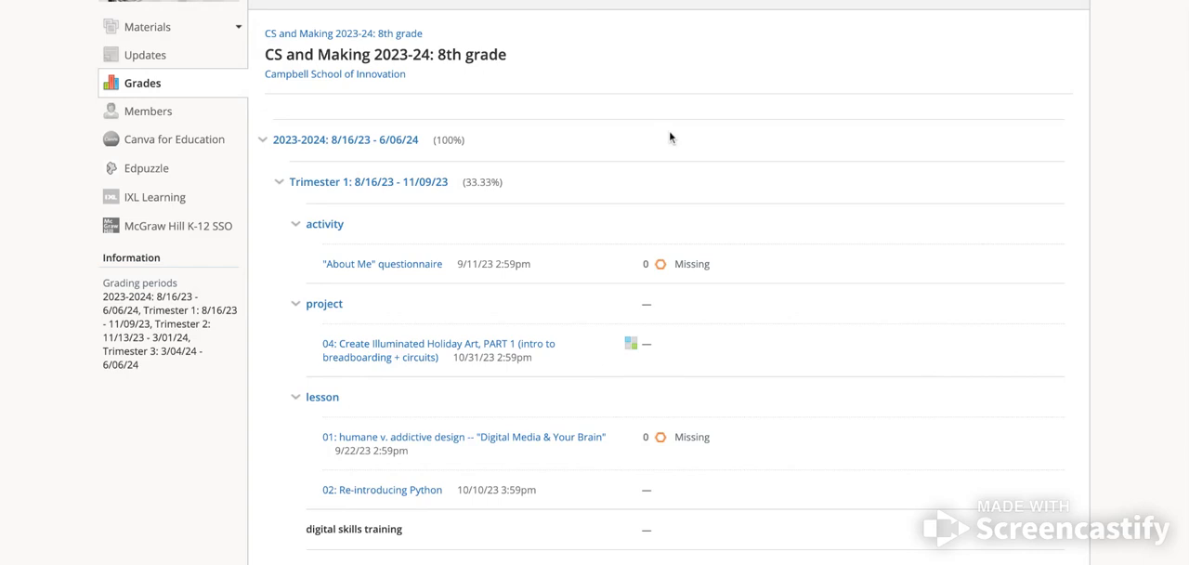
mouse_move(91, 119)
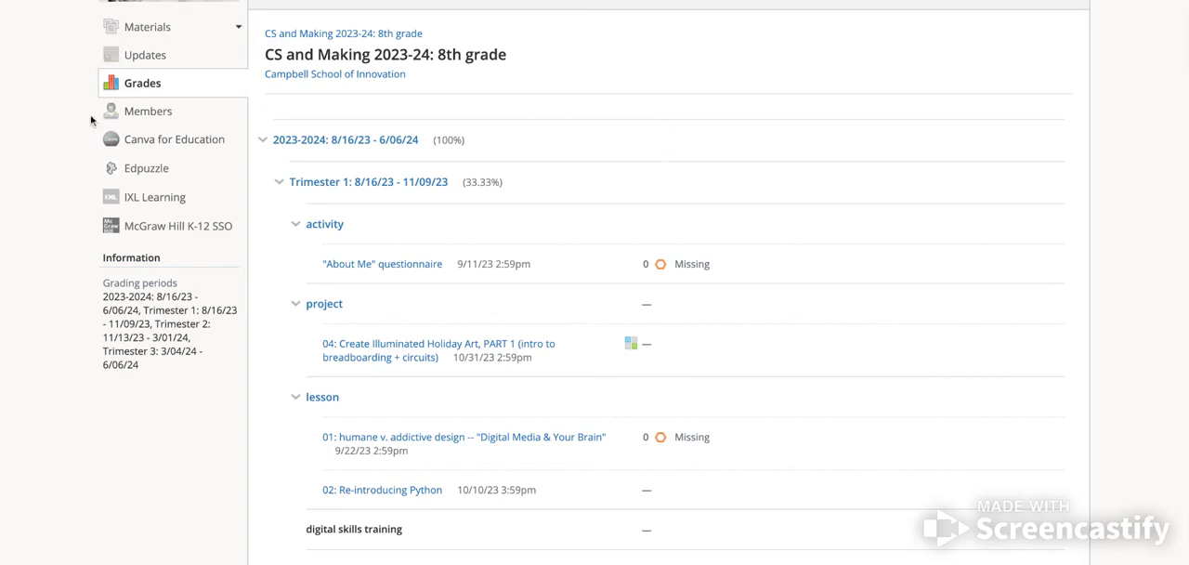
mouse_move(153, 92)
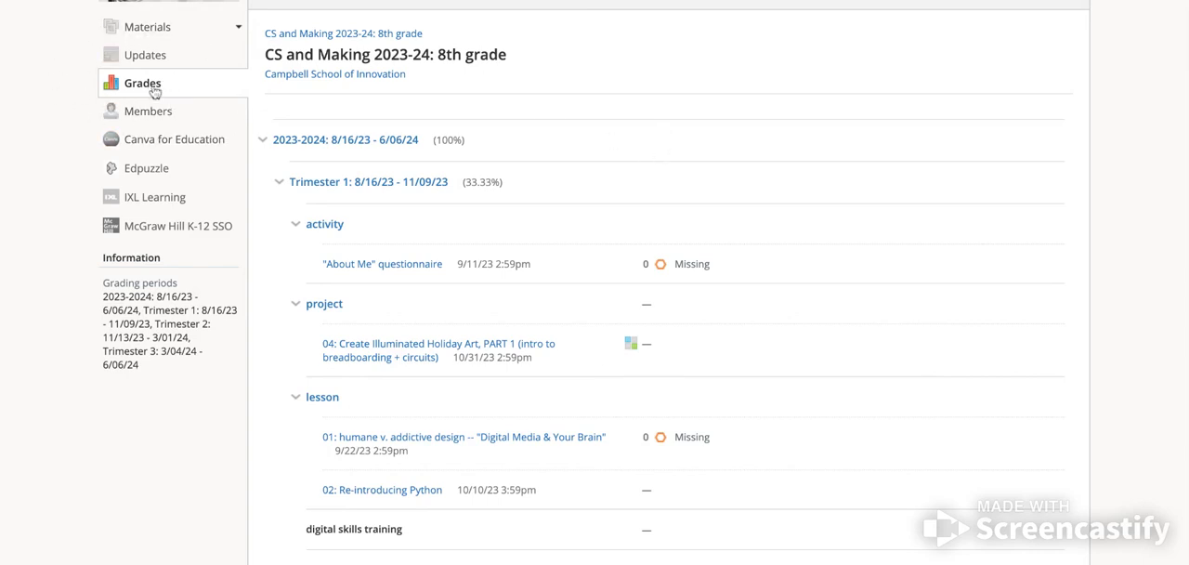
mouse_move(148, 111)
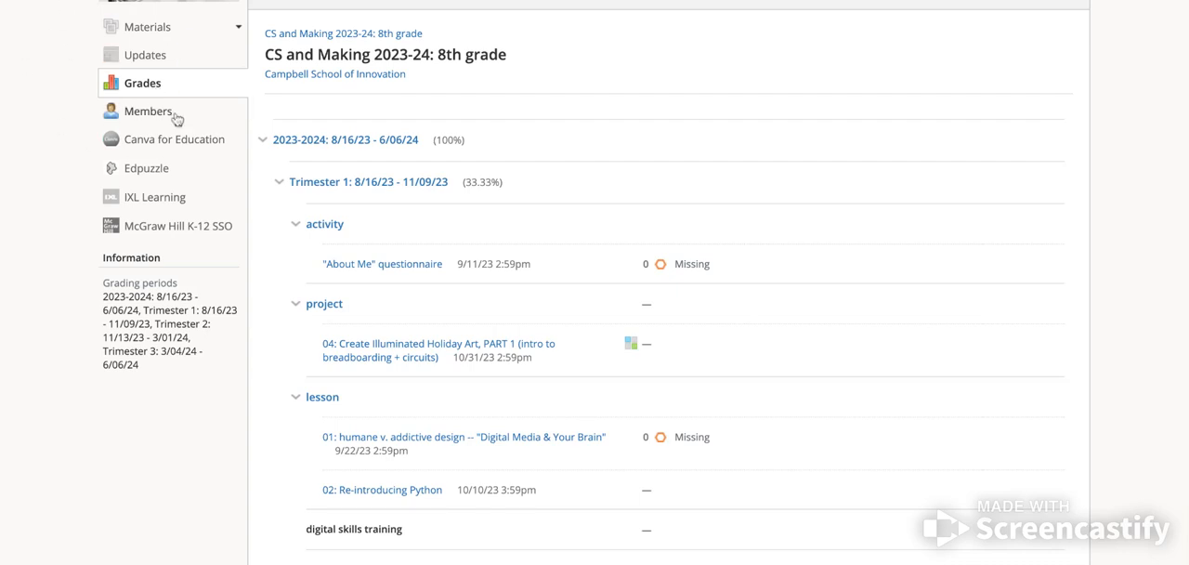
mouse_move(849, 376)
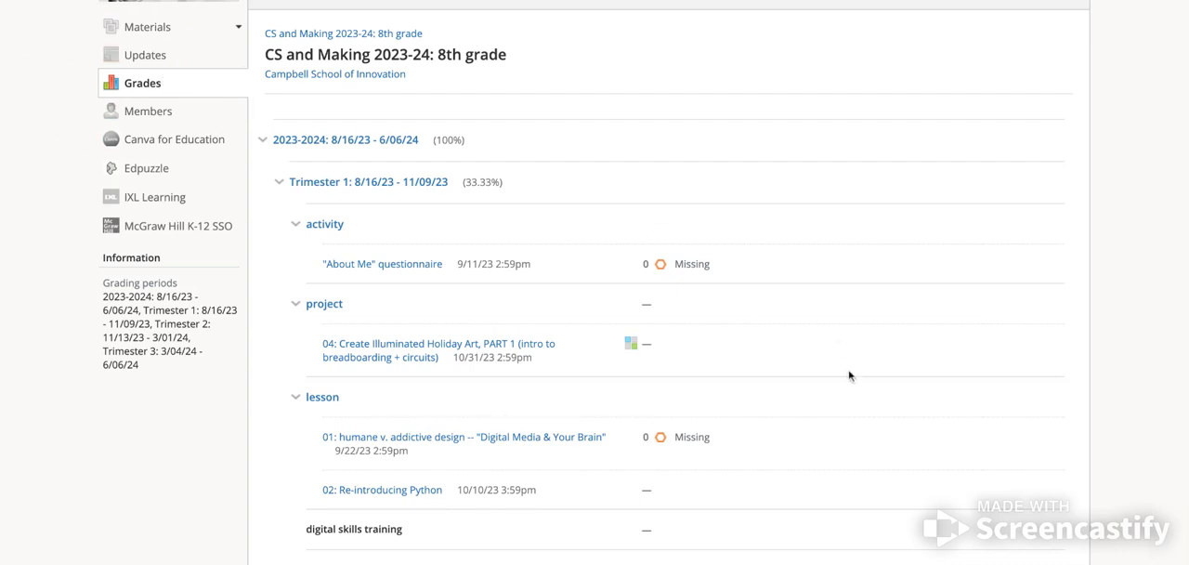
scroll("down", 3)
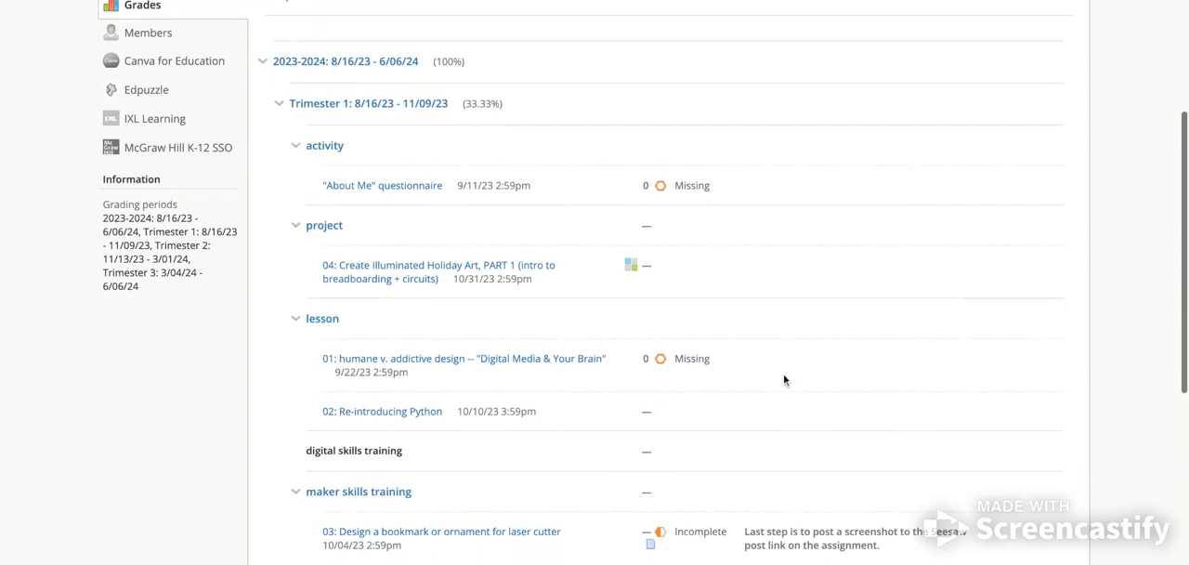
scroll("down", 3)
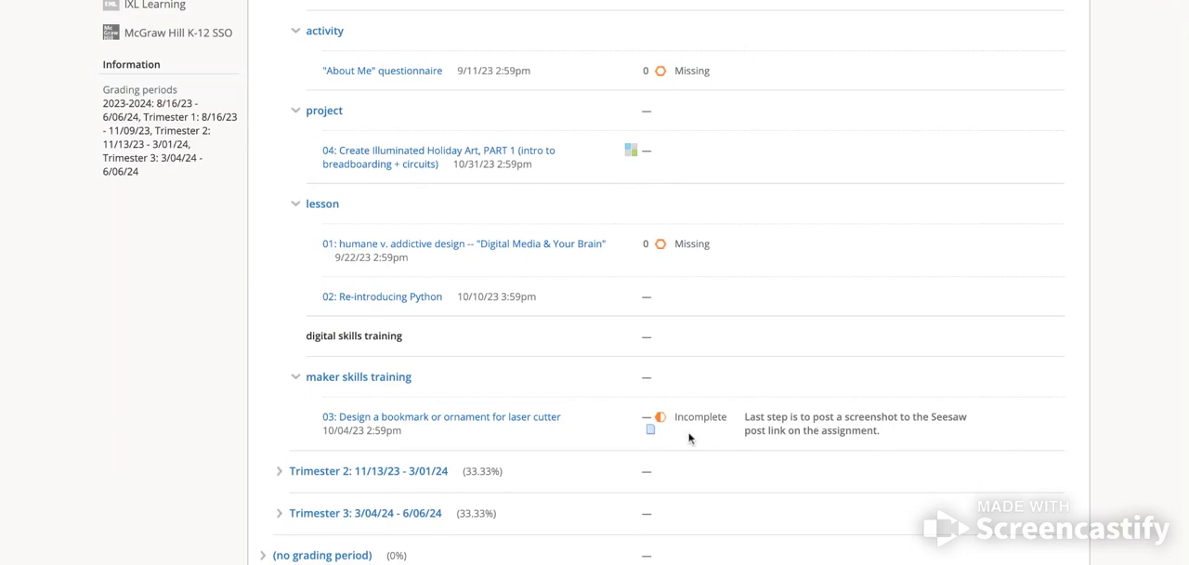
mouse_move(606, 427)
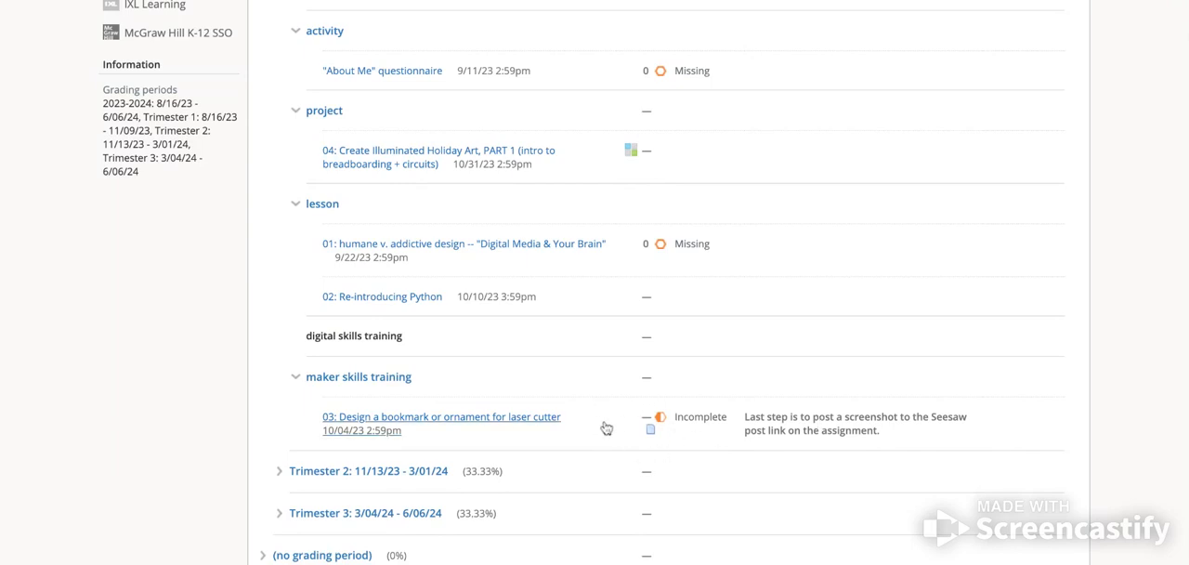
mouse_move(700, 432)
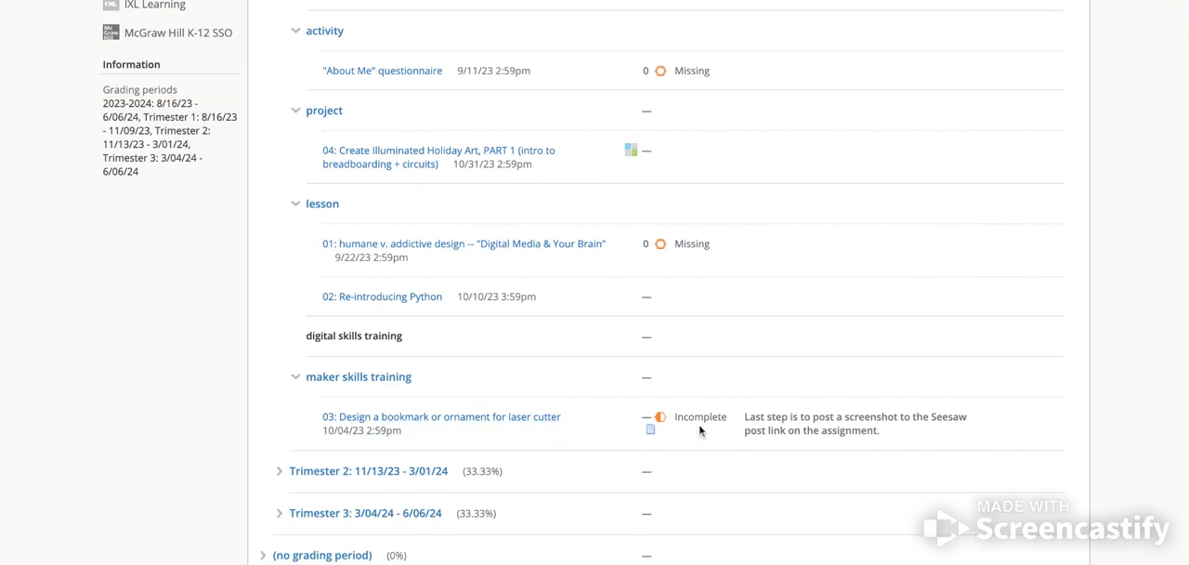
mouse_move(908, 416)
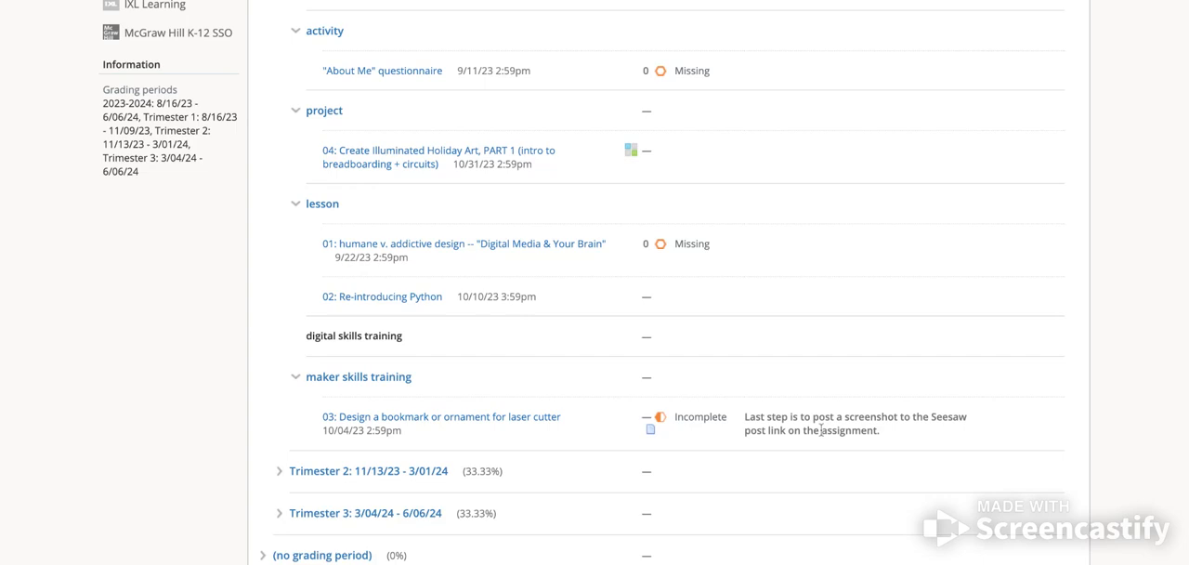
mouse_move(755, 351)
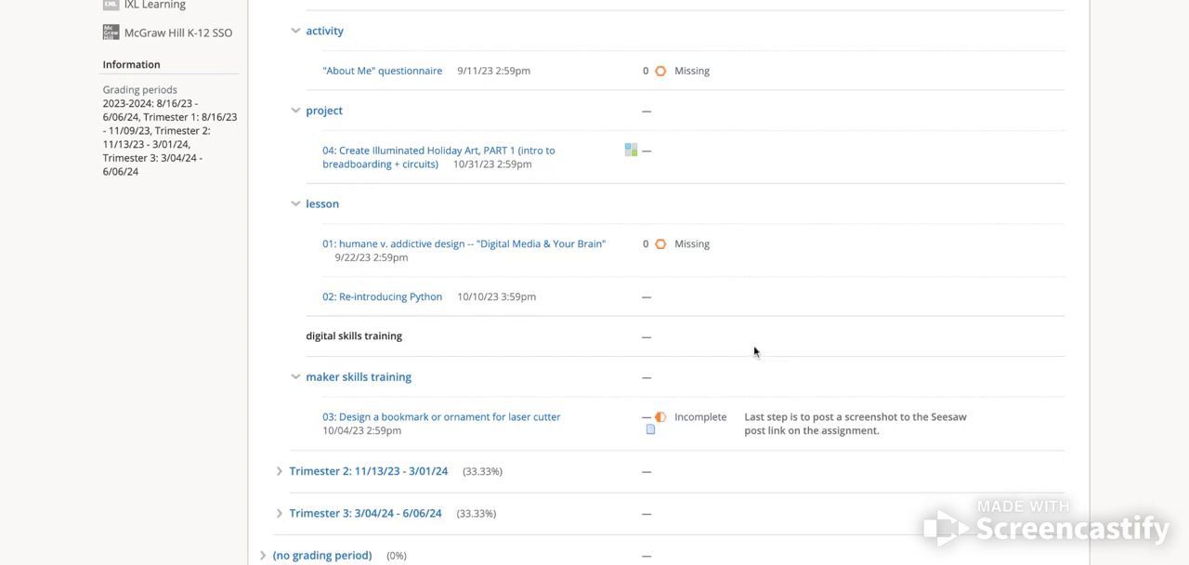
mouse_move(474, 423)
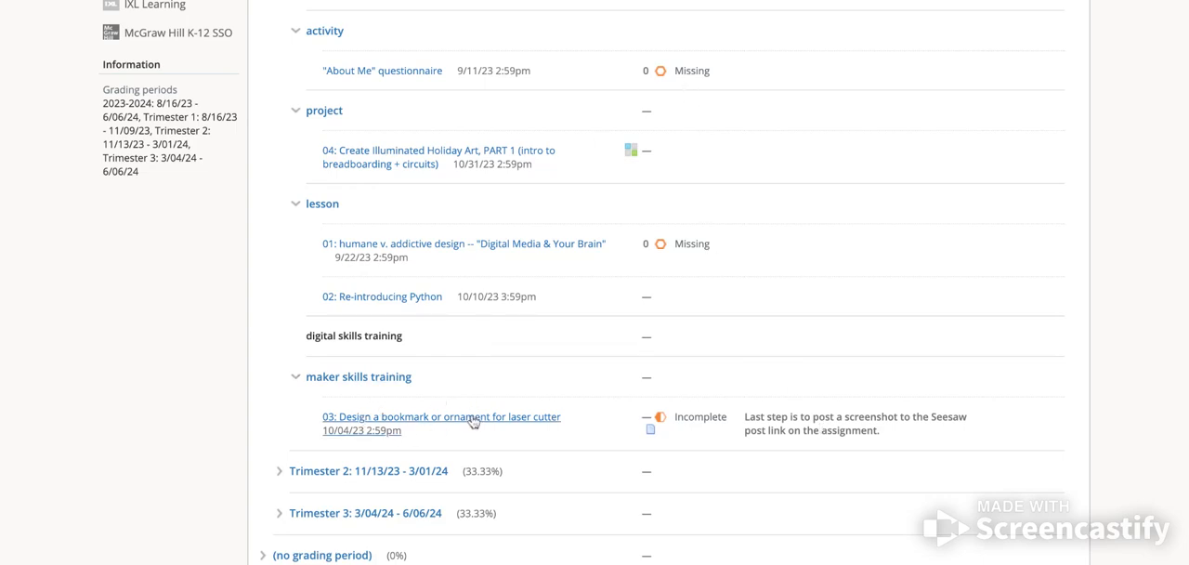
mouse_move(525, 427)
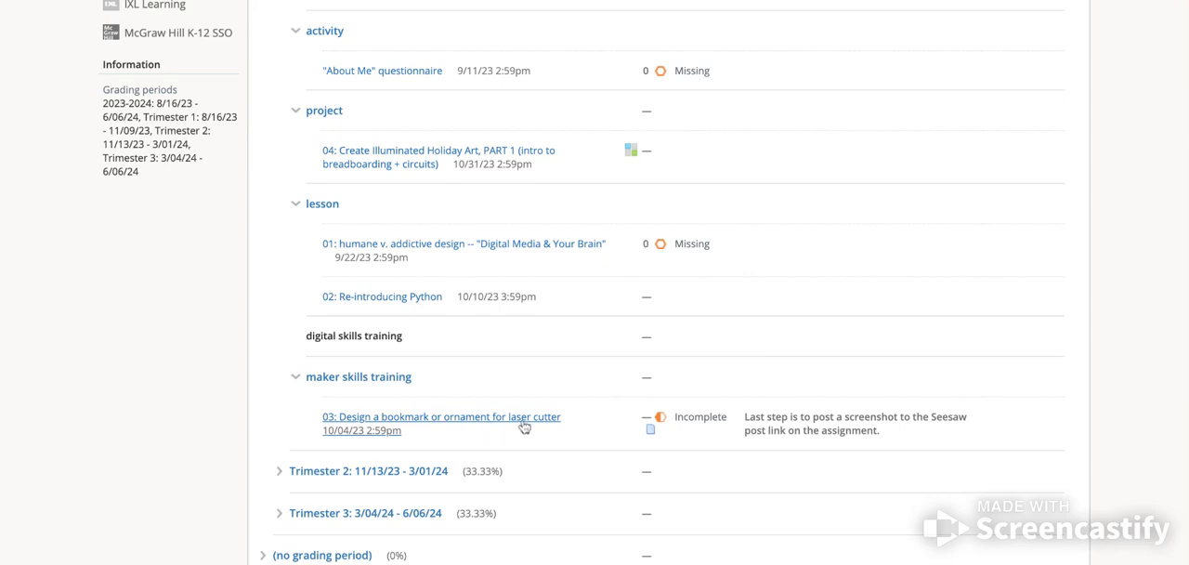
mouse_move(525, 427)
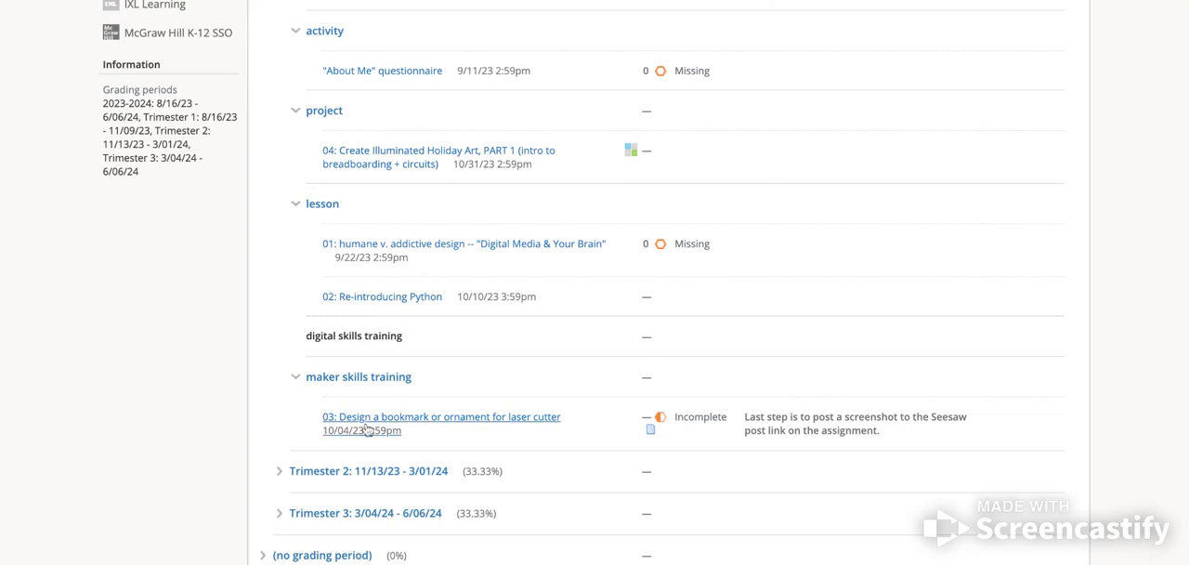
mouse_move(499, 430)
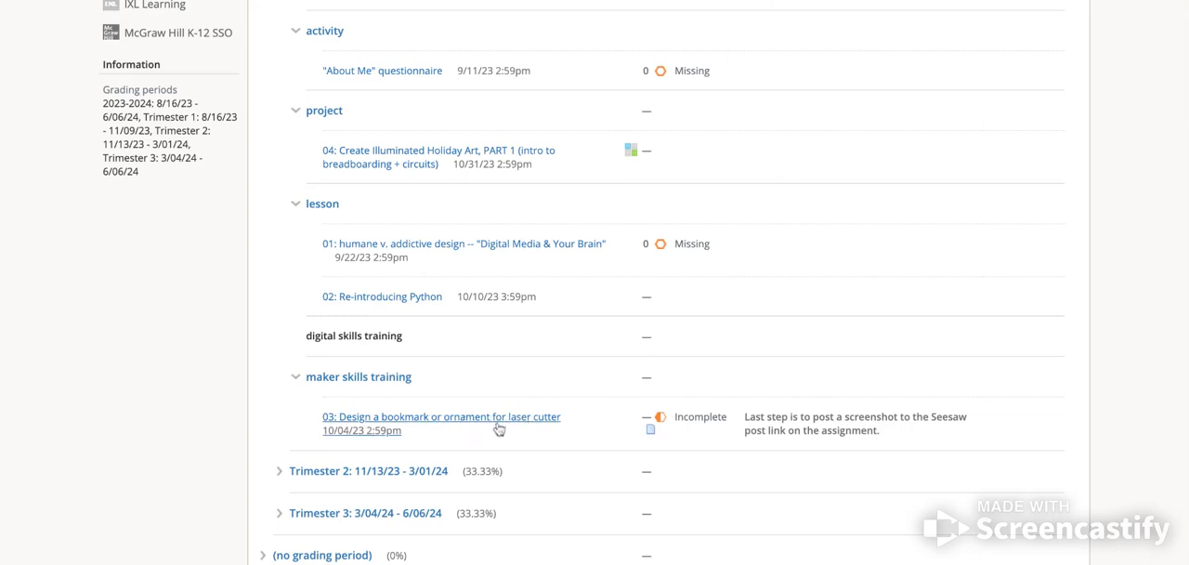